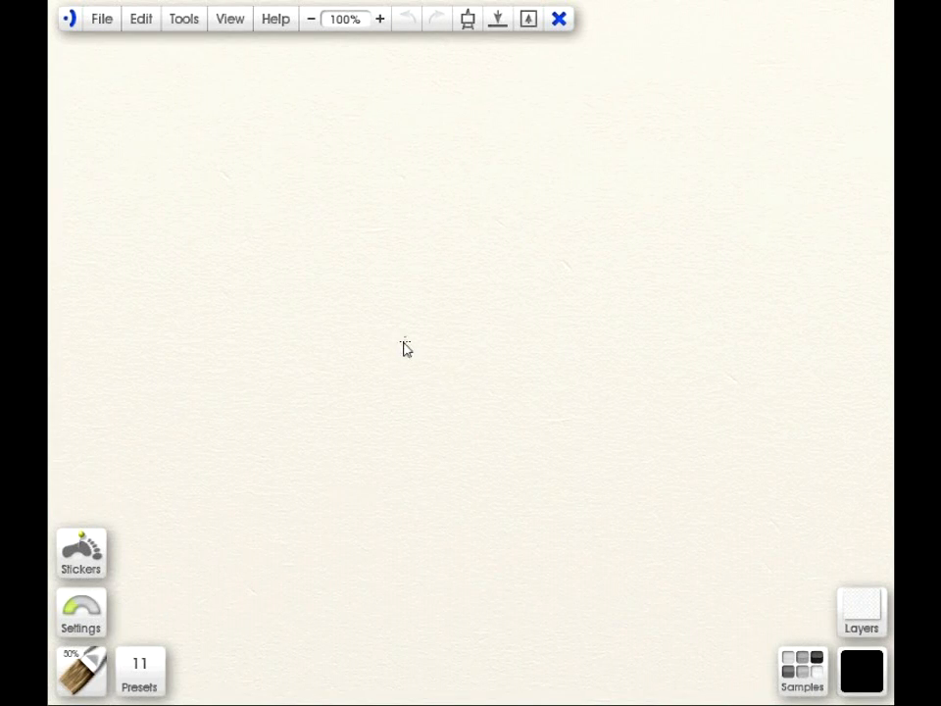
{"action": "mouse_move", "coordinate": [396, 380]}
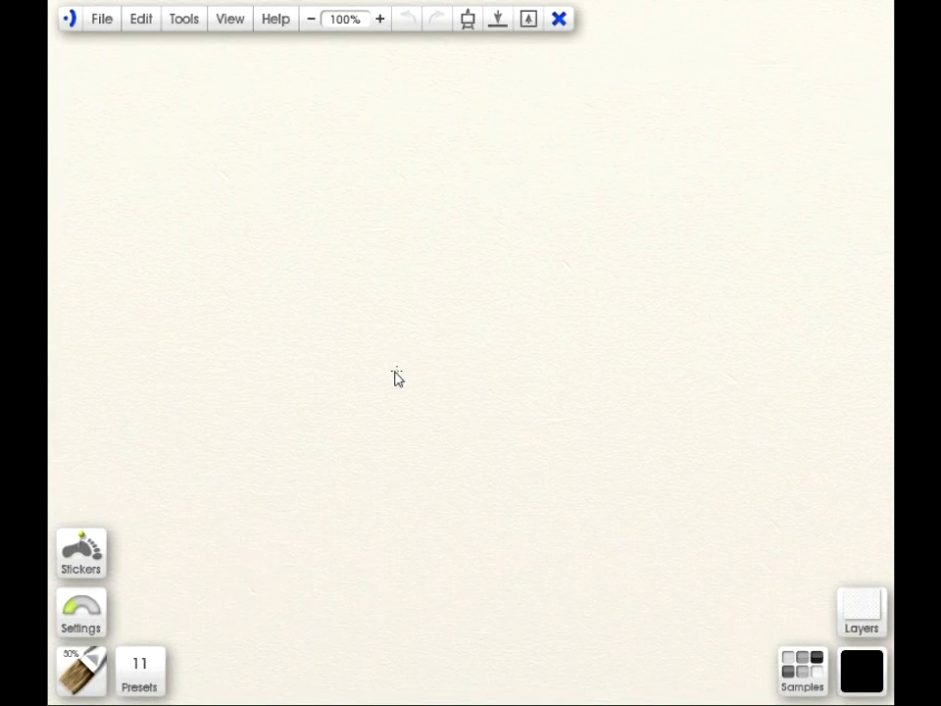
{"action": "mouse_move", "coordinate": [421, 417]}
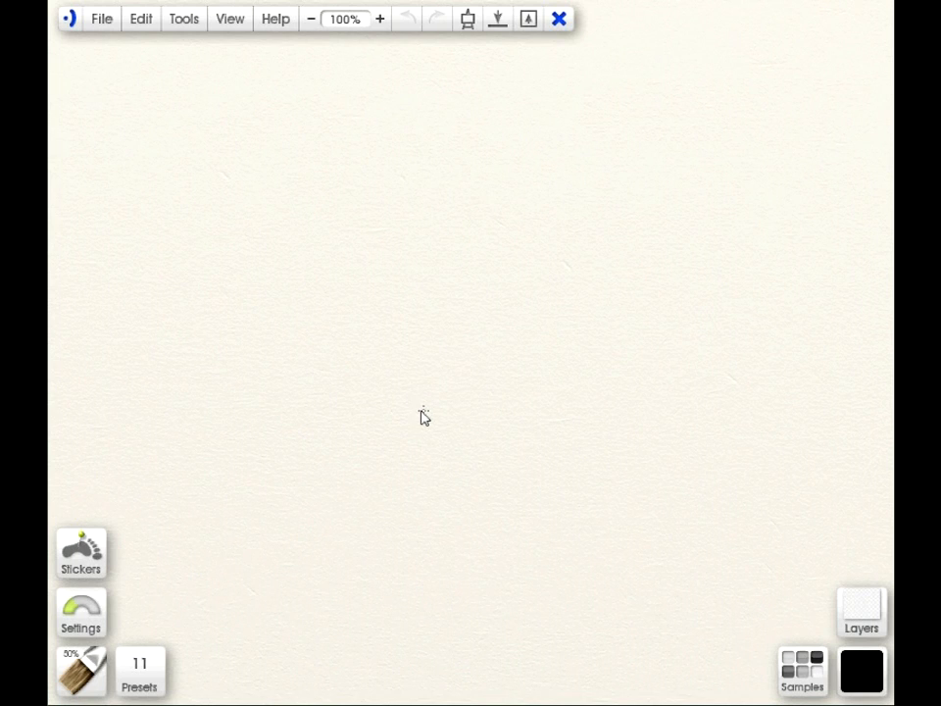
{"action": "mouse_move", "coordinate": [333, 449]}
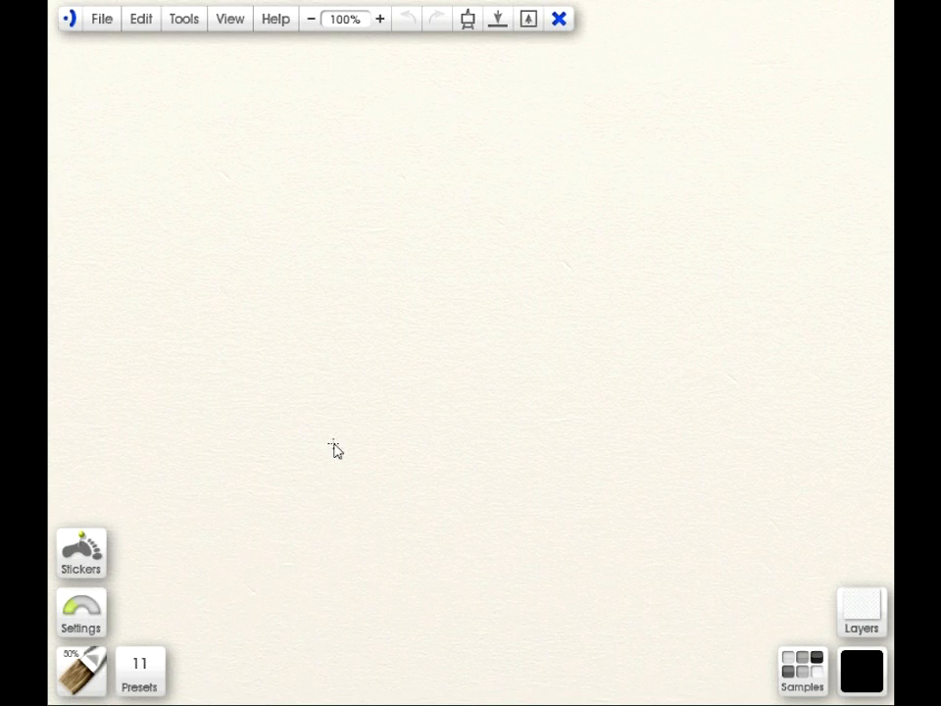
{"action": "mouse_move", "coordinate": [337, 449]}
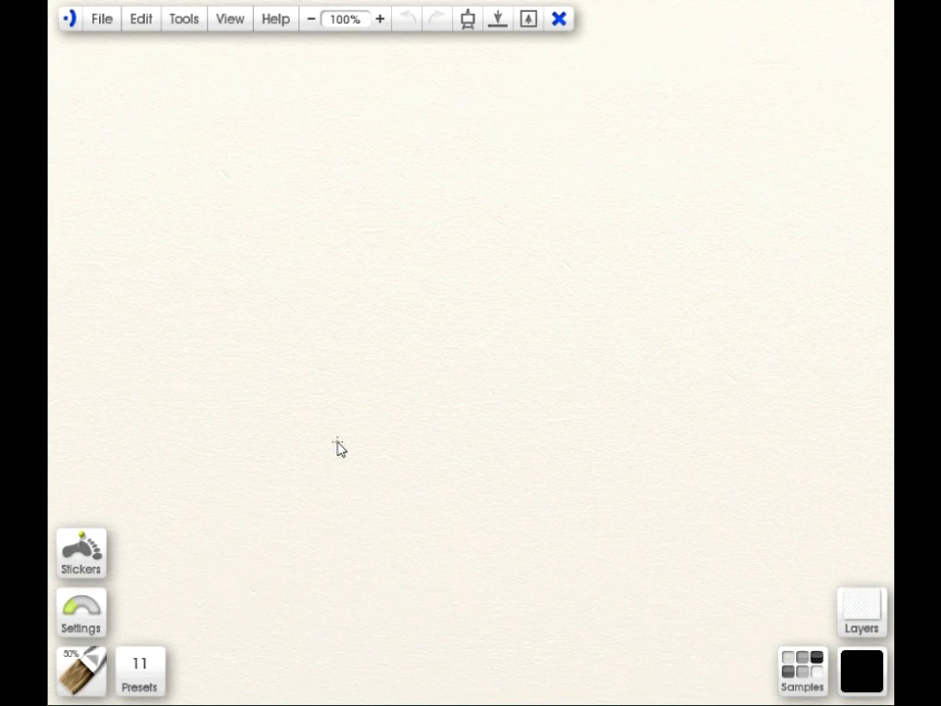
{"action": "mouse_move", "coordinate": [333, 451]}
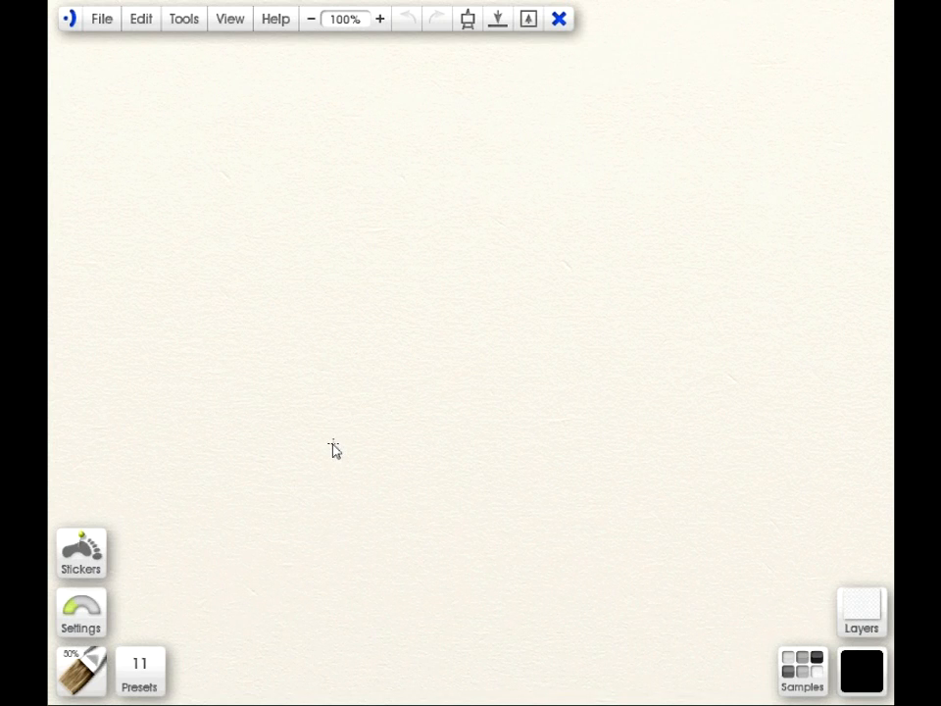
{"action": "mouse_move", "coordinate": [88, 655]}
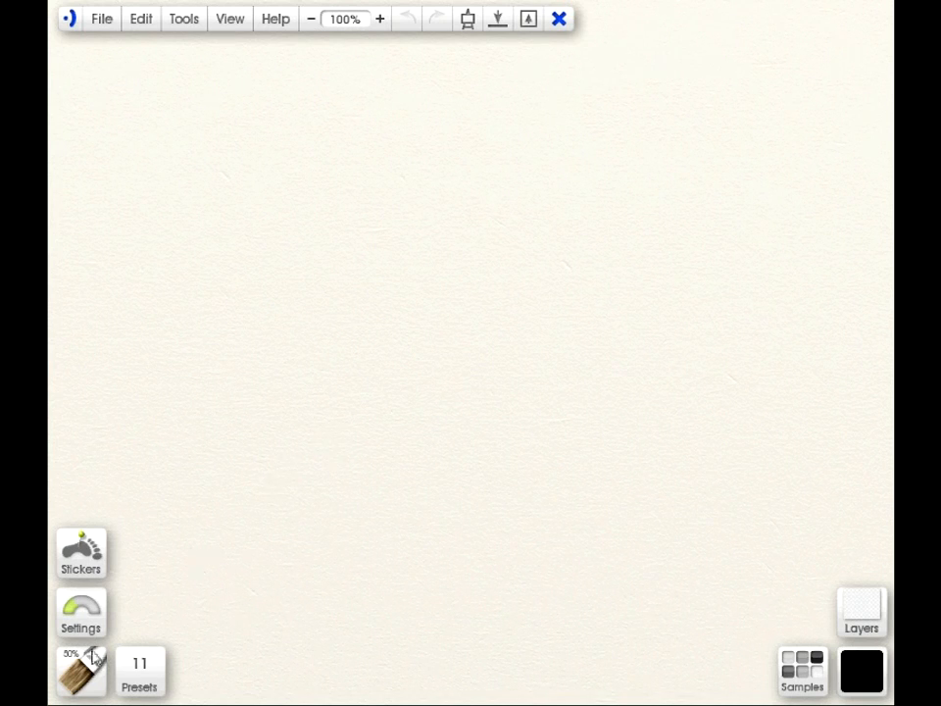
Make Sticker Spray the active tool and reach for its 318-preset collection
{"action": "left_click", "coordinate": [78, 671]}
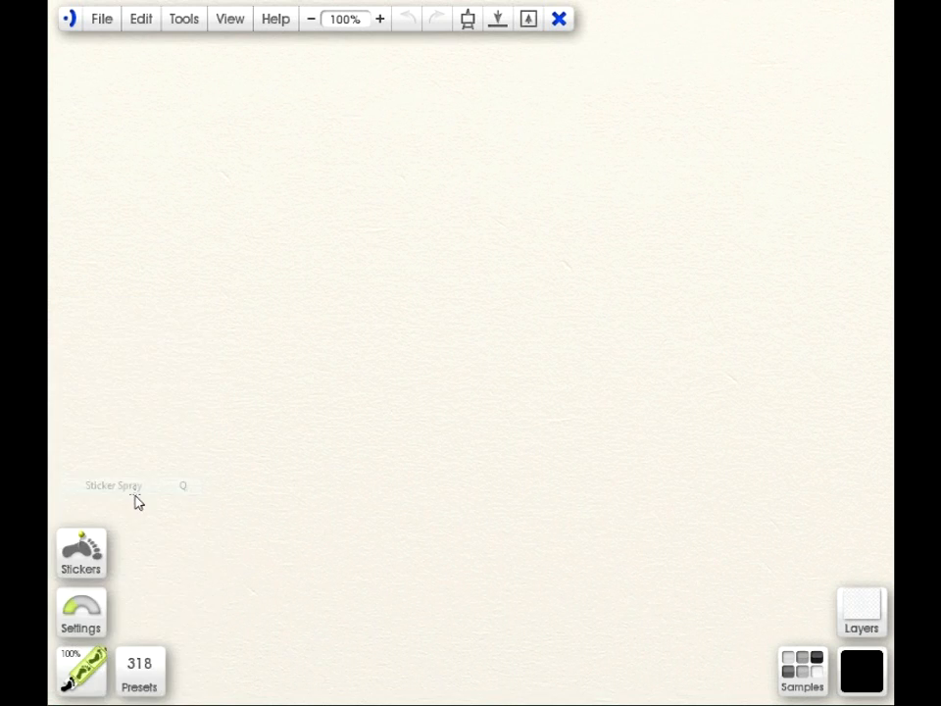
{"action": "mouse_move", "coordinate": [243, 612]}
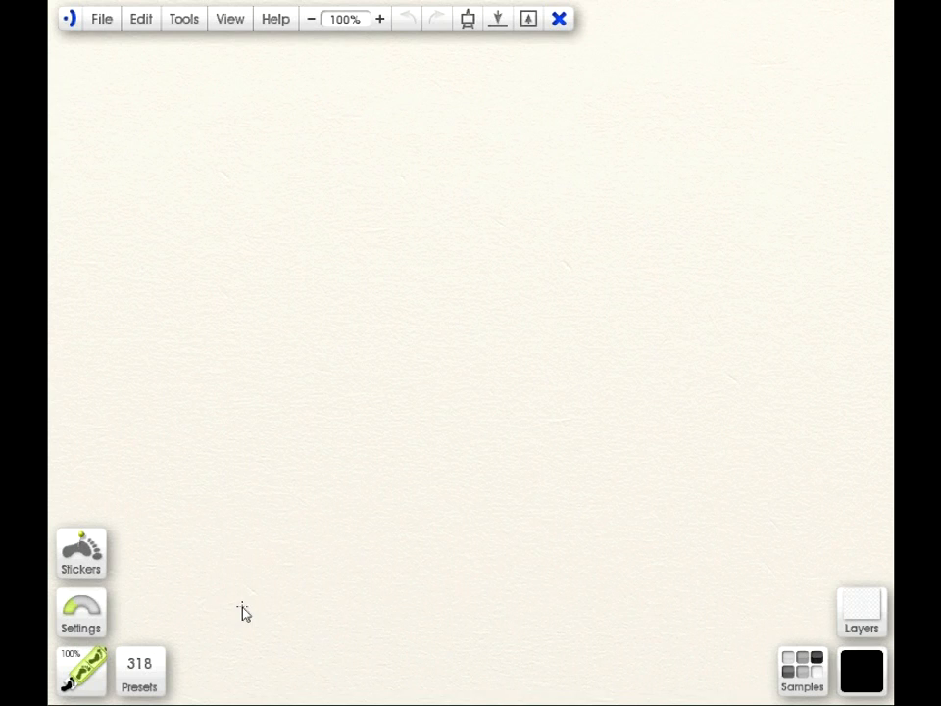
{"action": "left_click", "coordinate": [143, 674]}
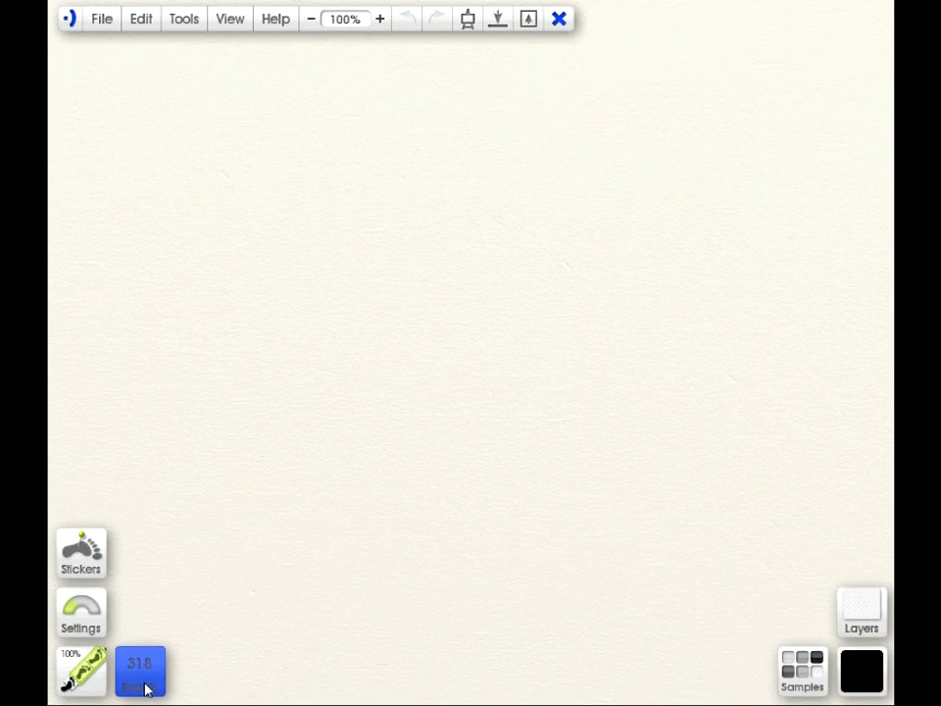
Add a new empty Sticker Spray preset group named PS and make it the current group
{"action": "left_click", "coordinate": [143, 668]}
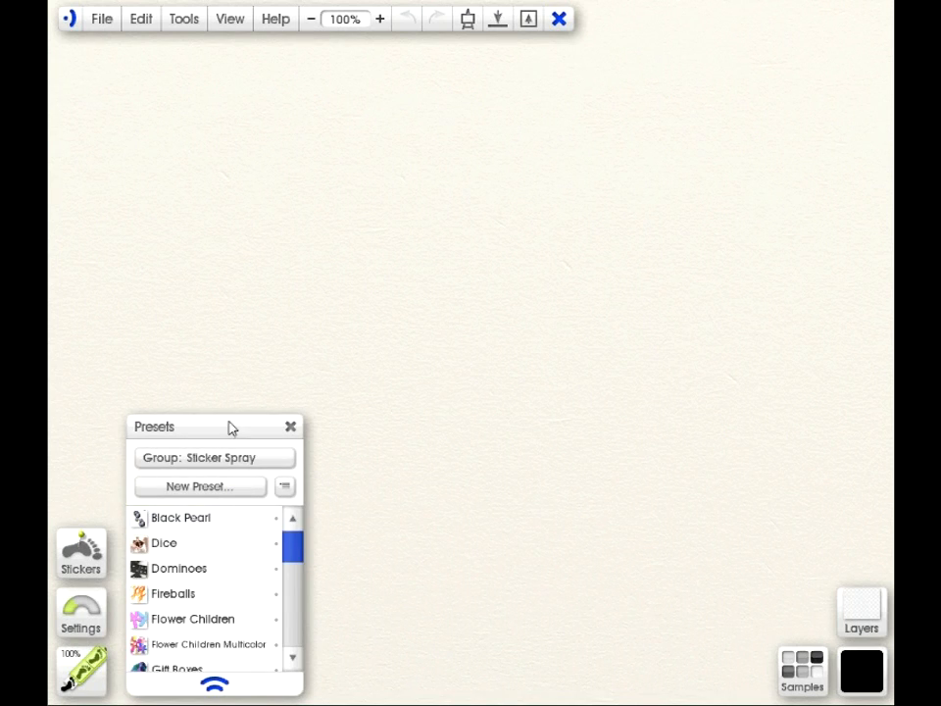
{"action": "left_click", "coordinate": [284, 486]}
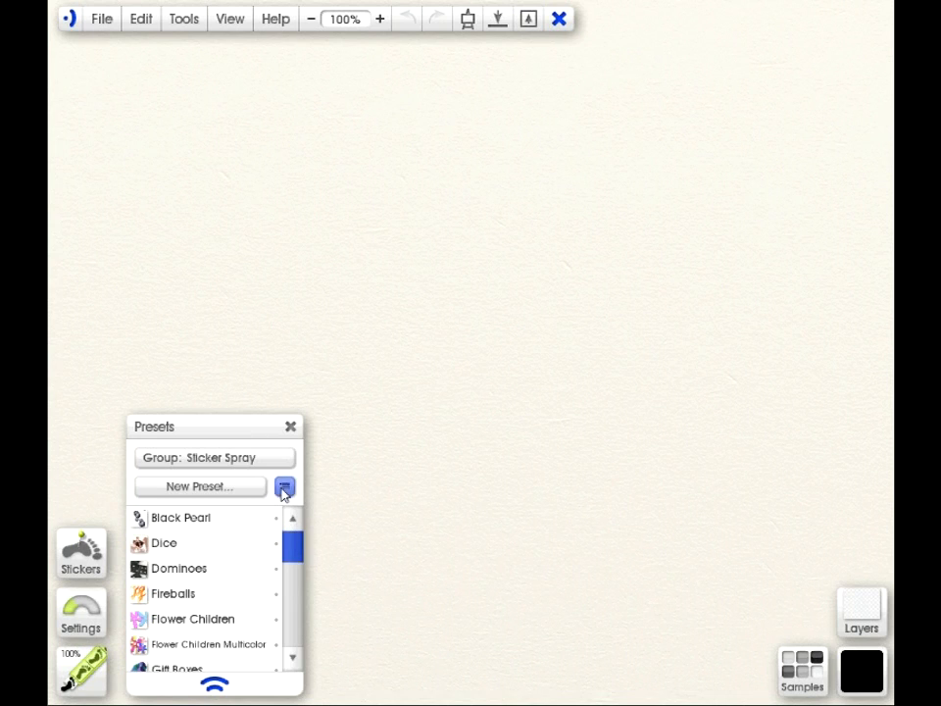
{"action": "left_click", "coordinate": [284, 486]}
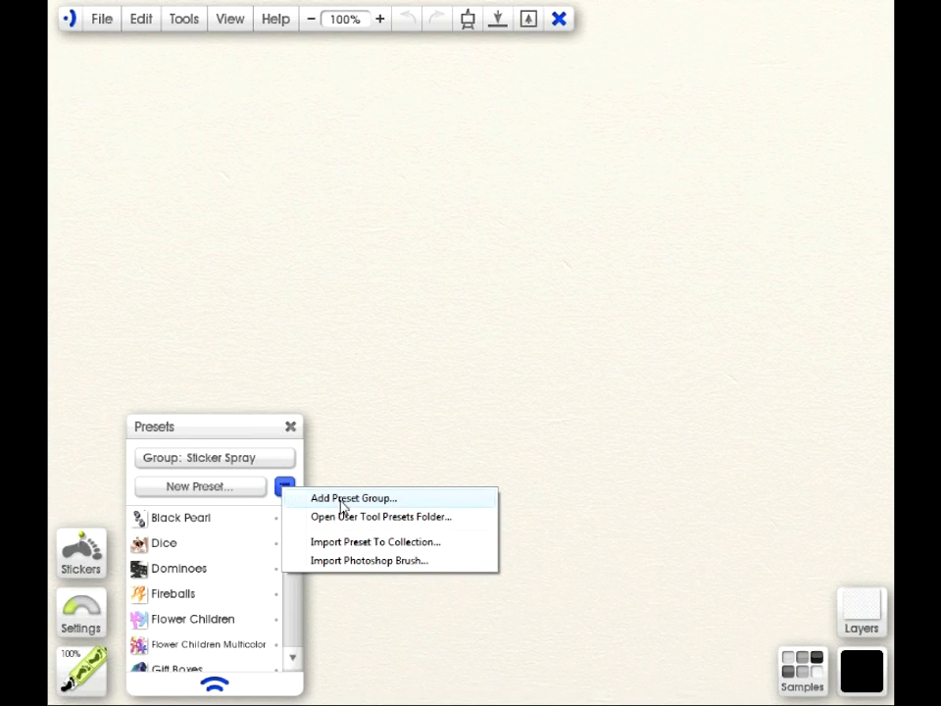
{"action": "left_click", "coordinate": [355, 498]}
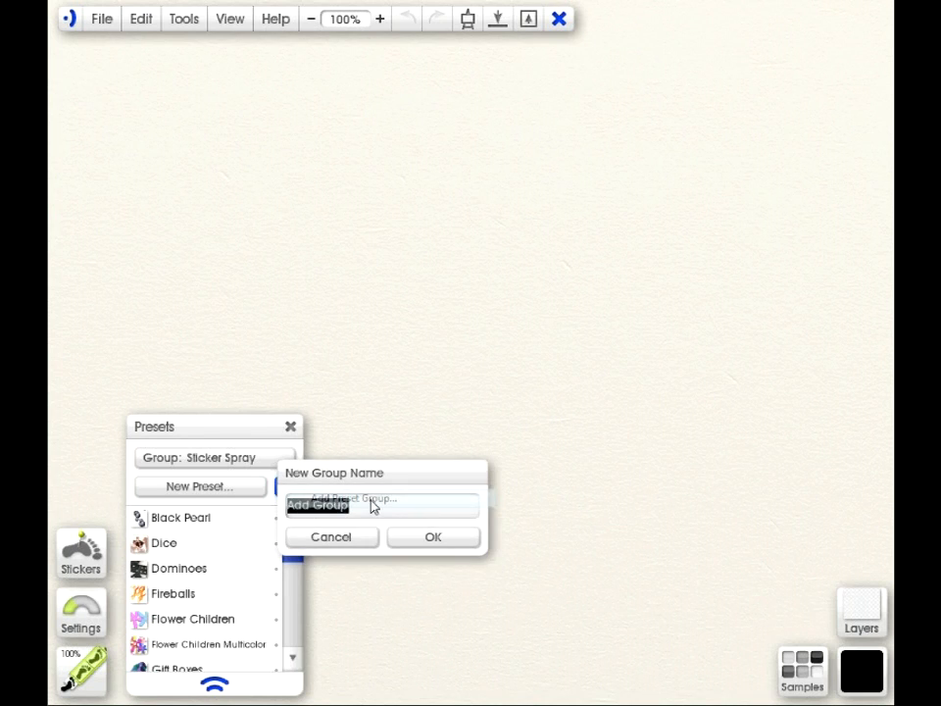
{"action": "type", "text": "F"}
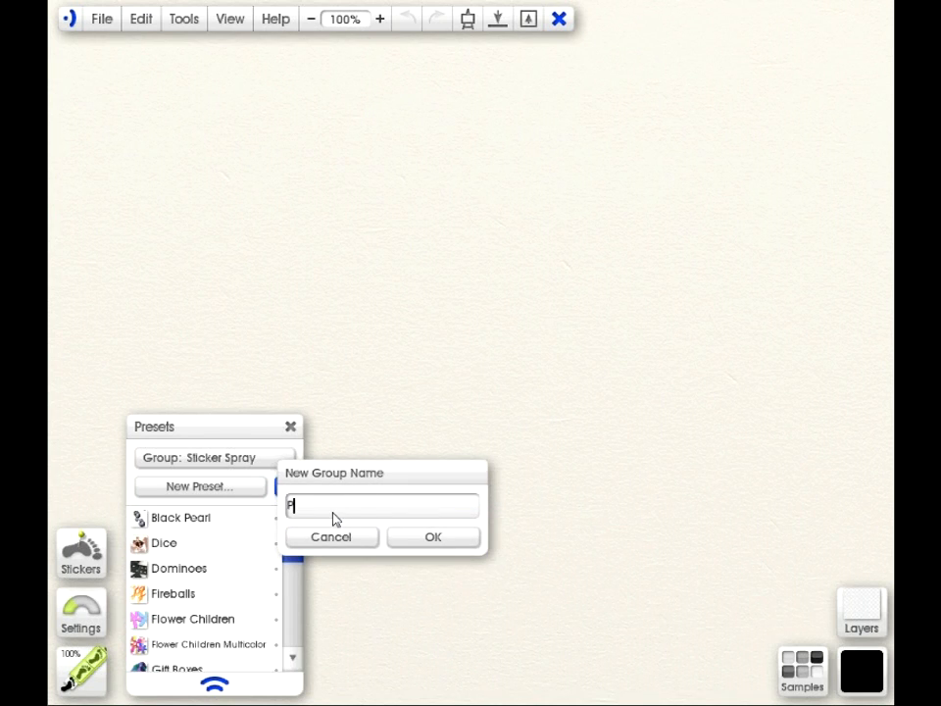
{"action": "type", "text": "s"}
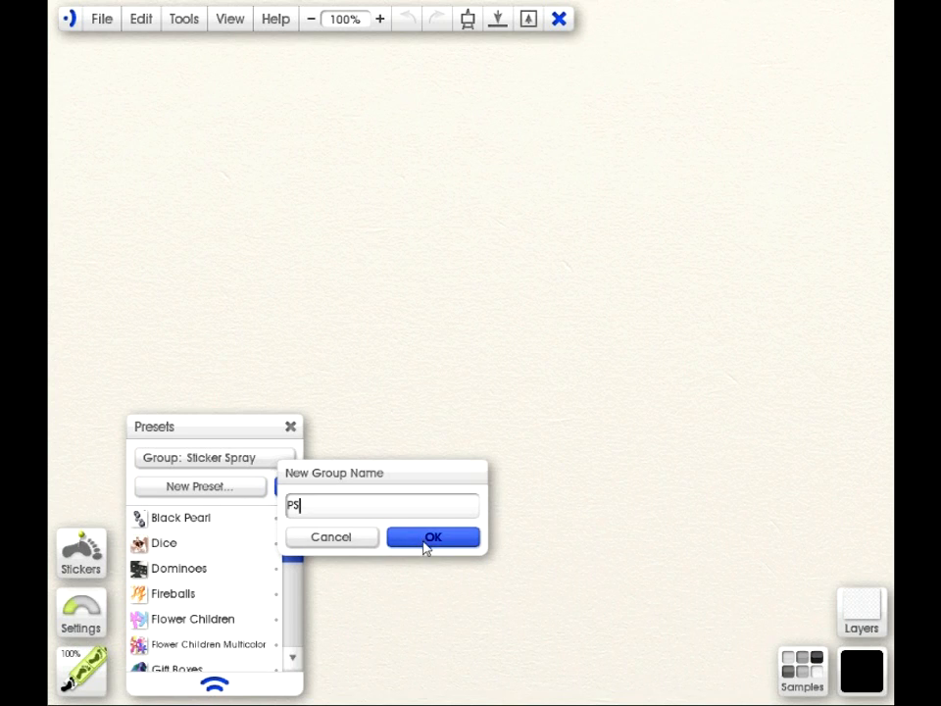
{"action": "left_click", "coordinate": [431, 537]}
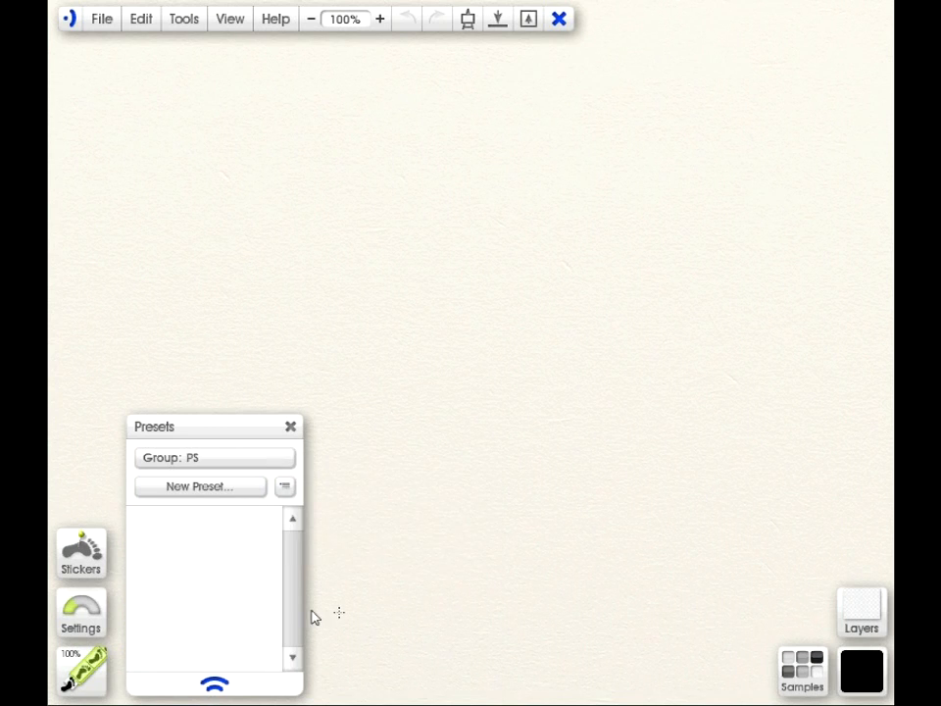
{"action": "mouse_move", "coordinate": [215, 568]}
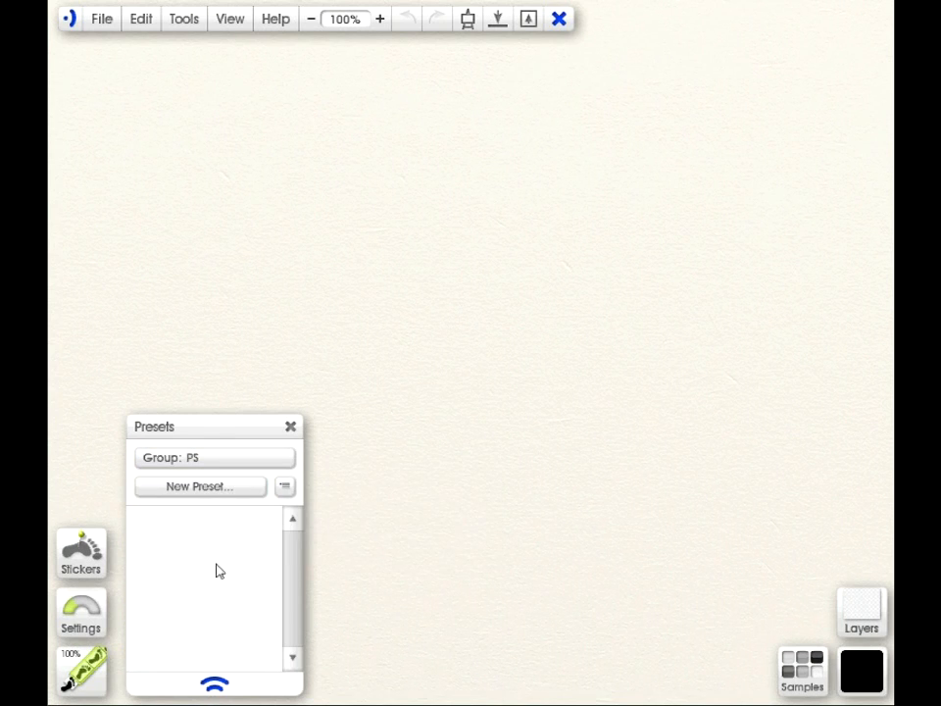
{"action": "mouse_move", "coordinate": [232, 569]}
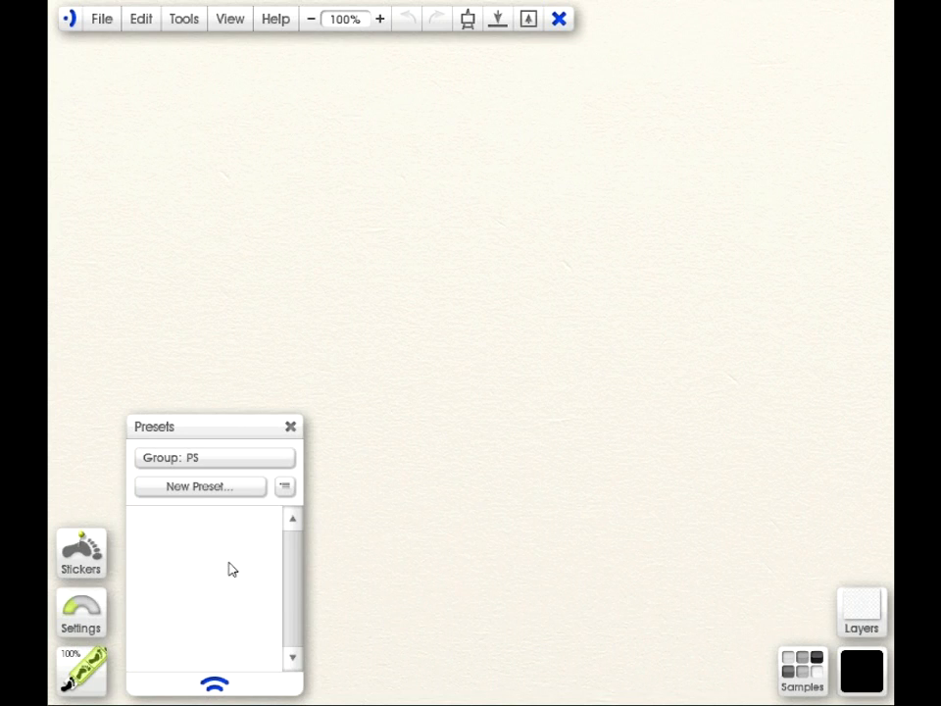
Start Import Photoshop Brush… from the preset options so a file-open dialog lists .abr files
{"action": "left_click", "coordinate": [285, 486]}
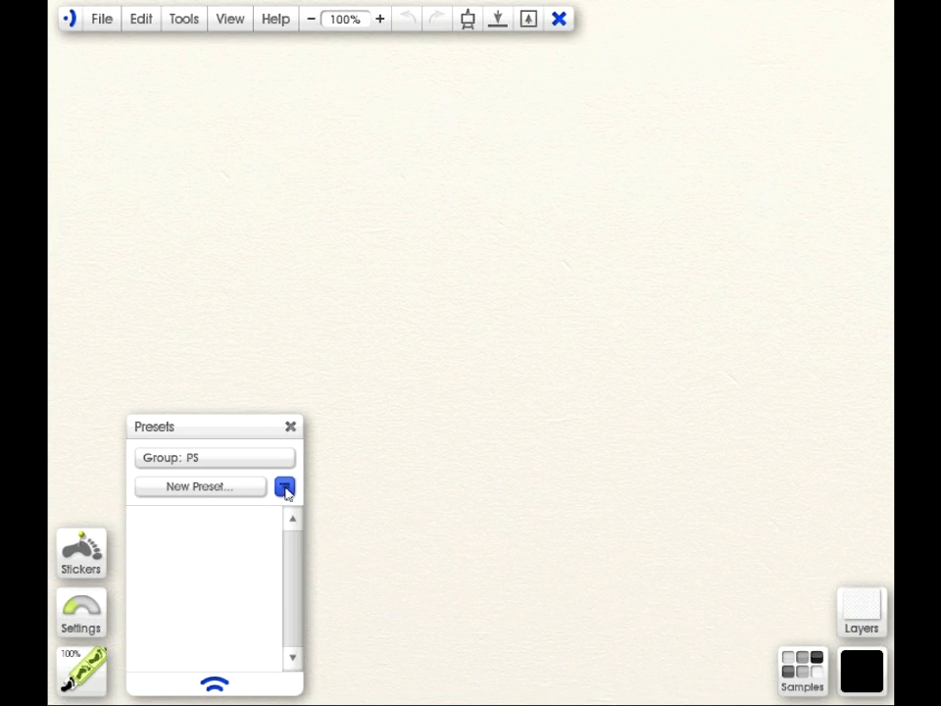
{"action": "left_click", "coordinate": [286, 486]}
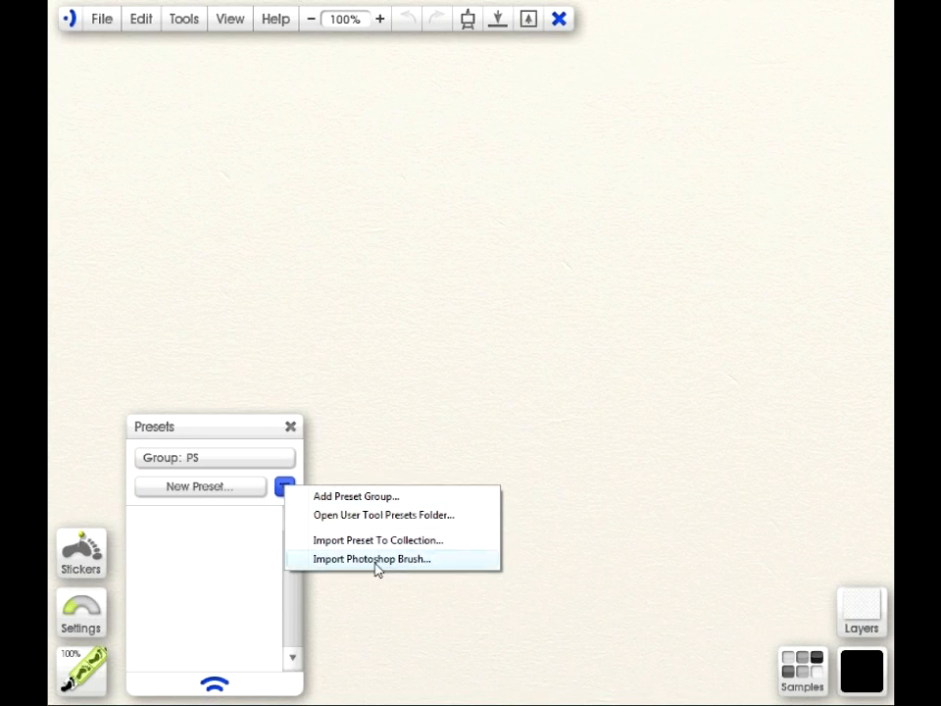
{"action": "mouse_move", "coordinate": [412, 561]}
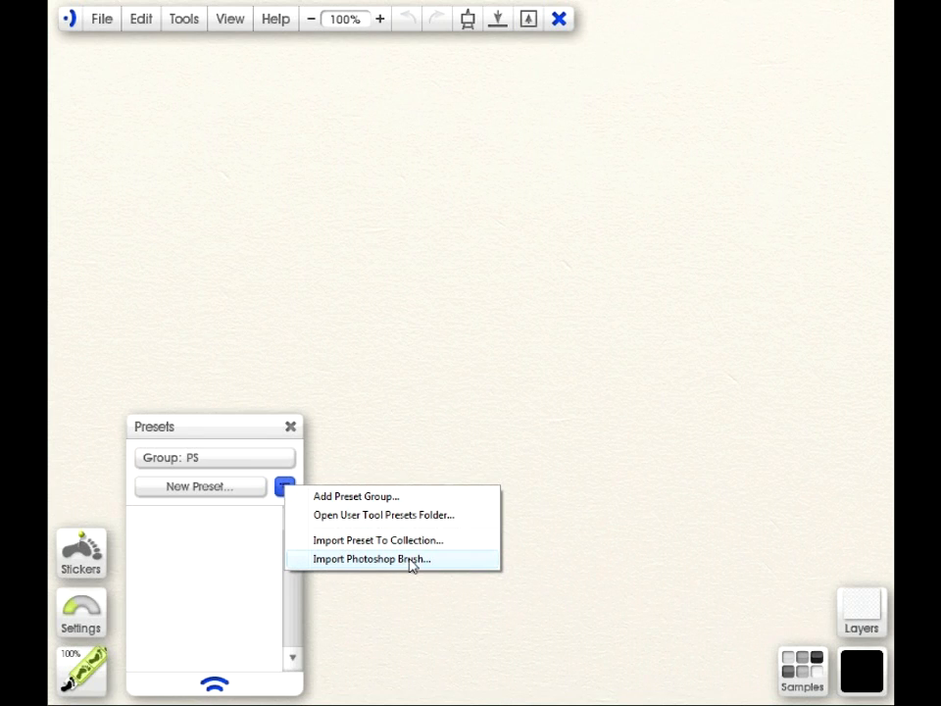
{"action": "left_click", "coordinate": [374, 559]}
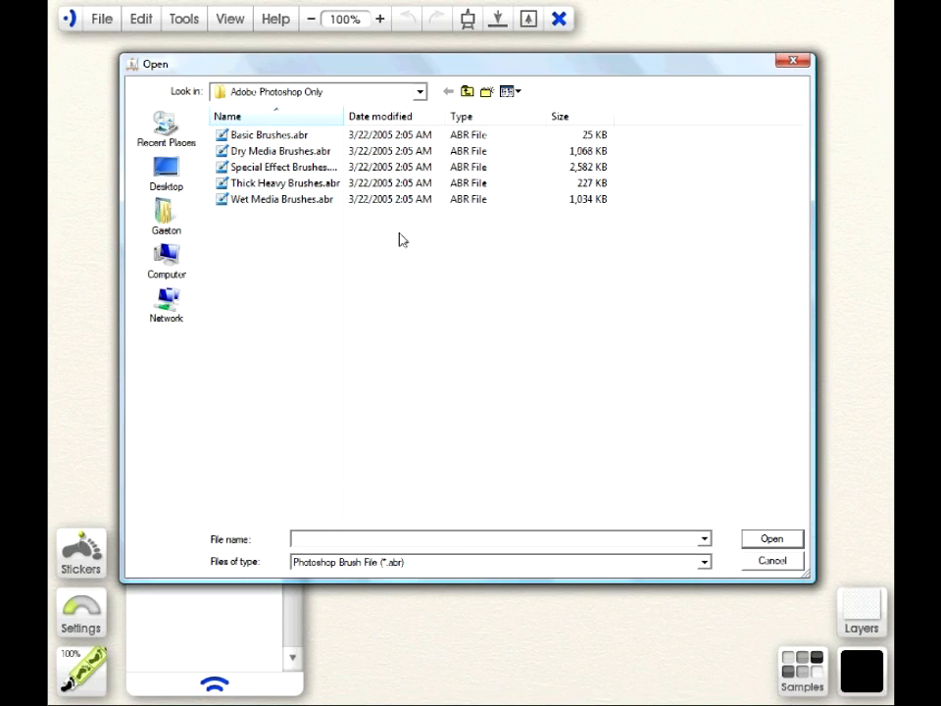
{"action": "mouse_move", "coordinate": [321, 271]}
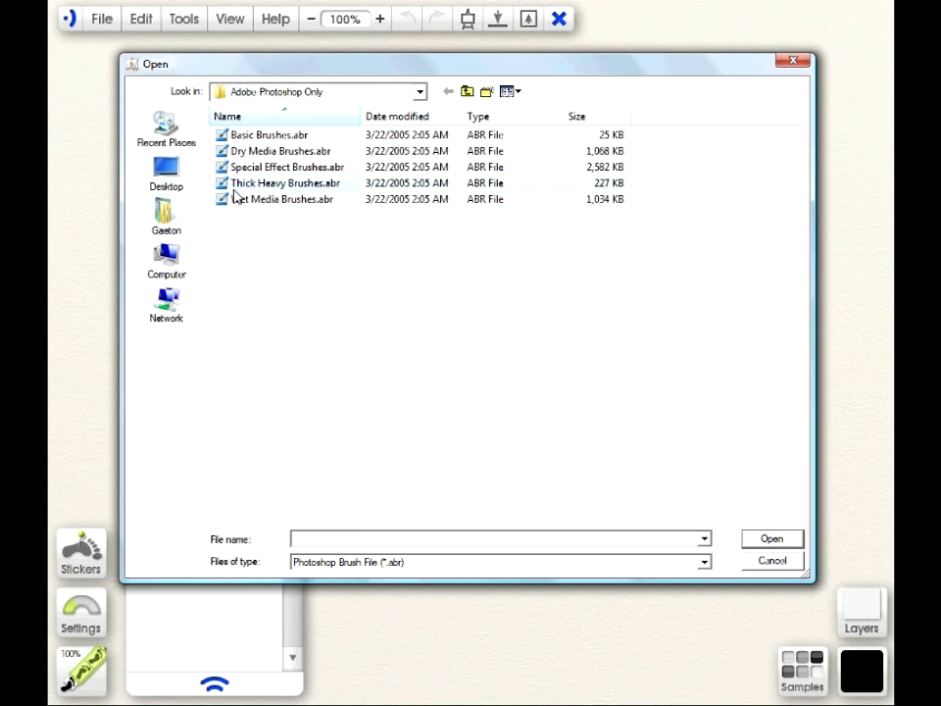
Load Dry Media Brushes.abr so its nine brushes are listed for selection
{"action": "left_click", "coordinate": [281, 151]}
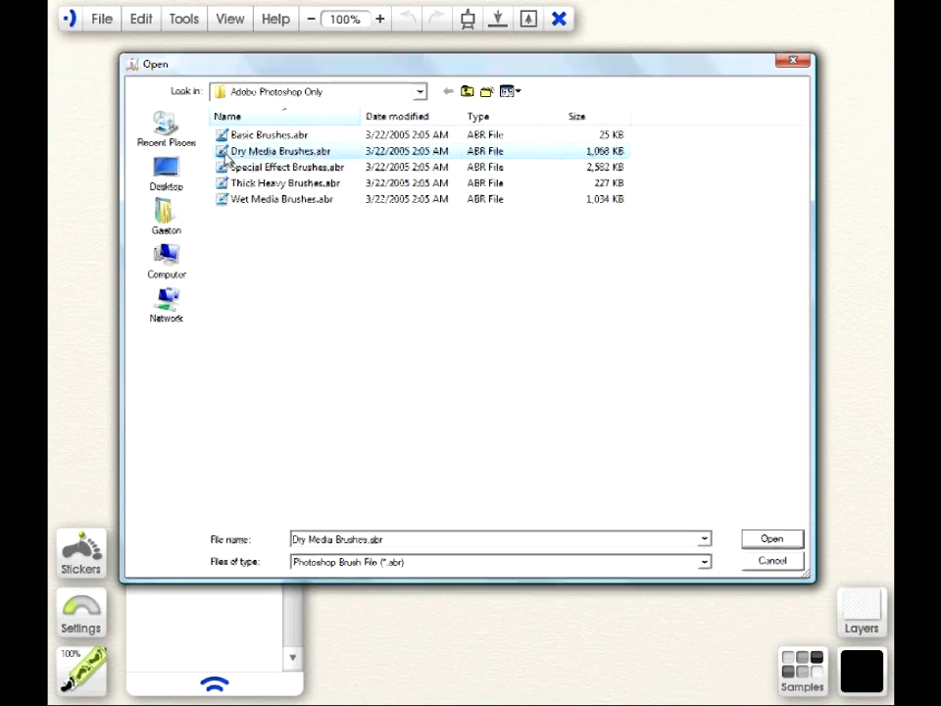
{"action": "left_click", "coordinate": [782, 537]}
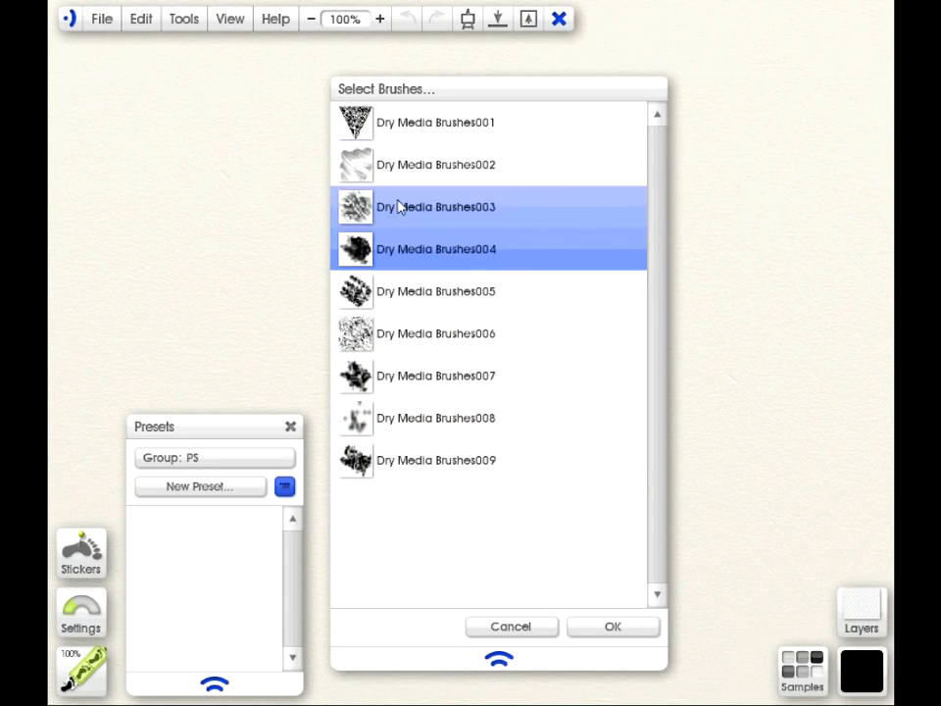
Import Dry Media Brushes001, 003, 005 and 007 as presets into the PS group
{"action": "left_click", "coordinate": [436, 164]}
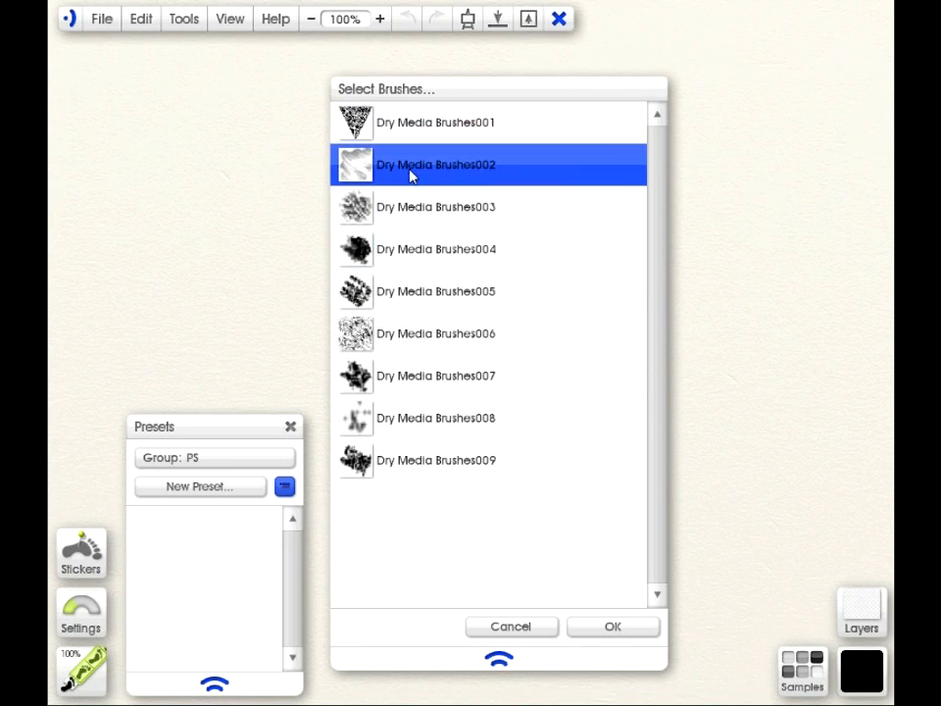
{"action": "mouse_move", "coordinate": [564, 177]}
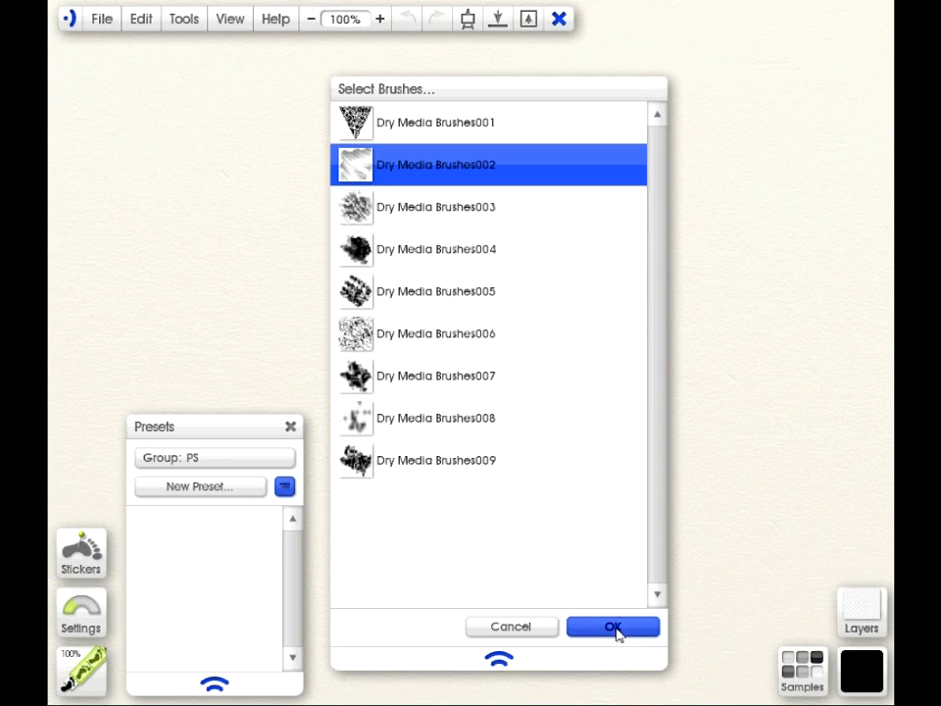
{"action": "mouse_move", "coordinate": [501, 192]}
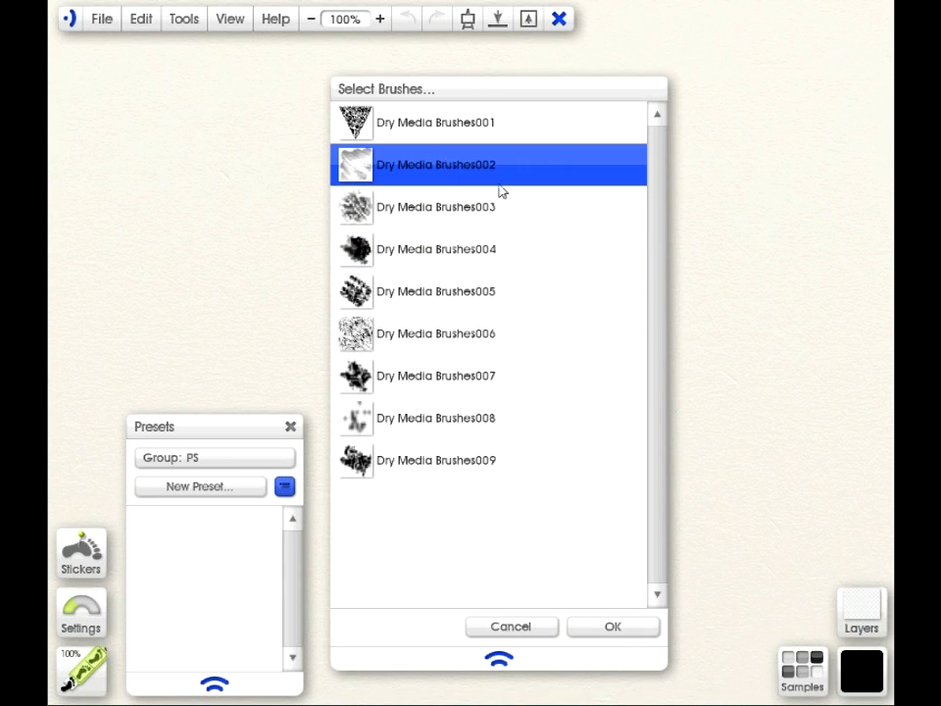
{"action": "left_click", "coordinate": [435, 249]}
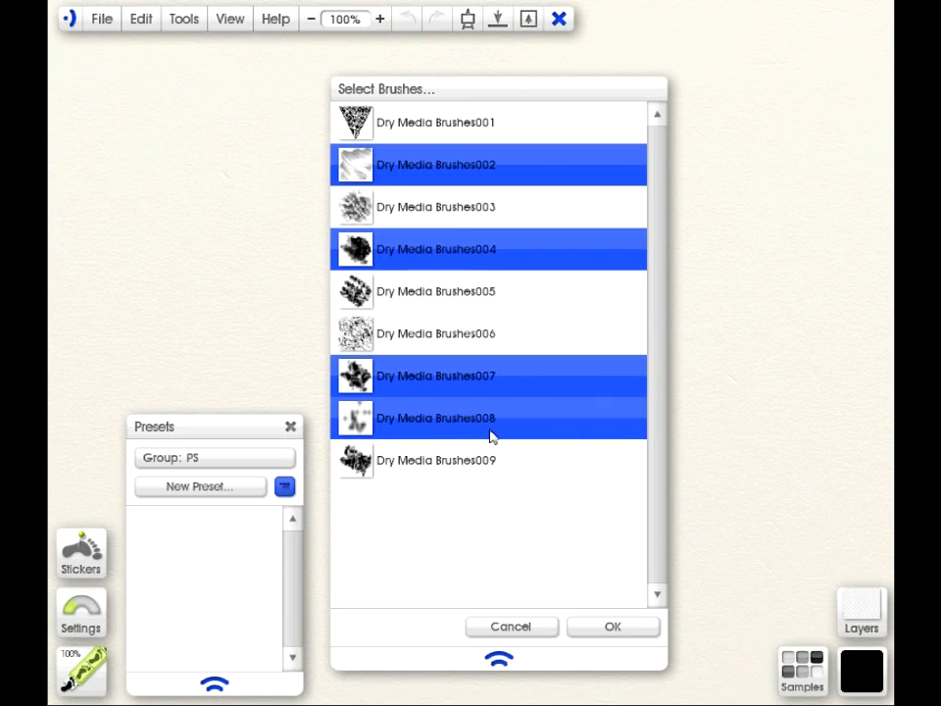
{"action": "left_click", "coordinate": [425, 458]}
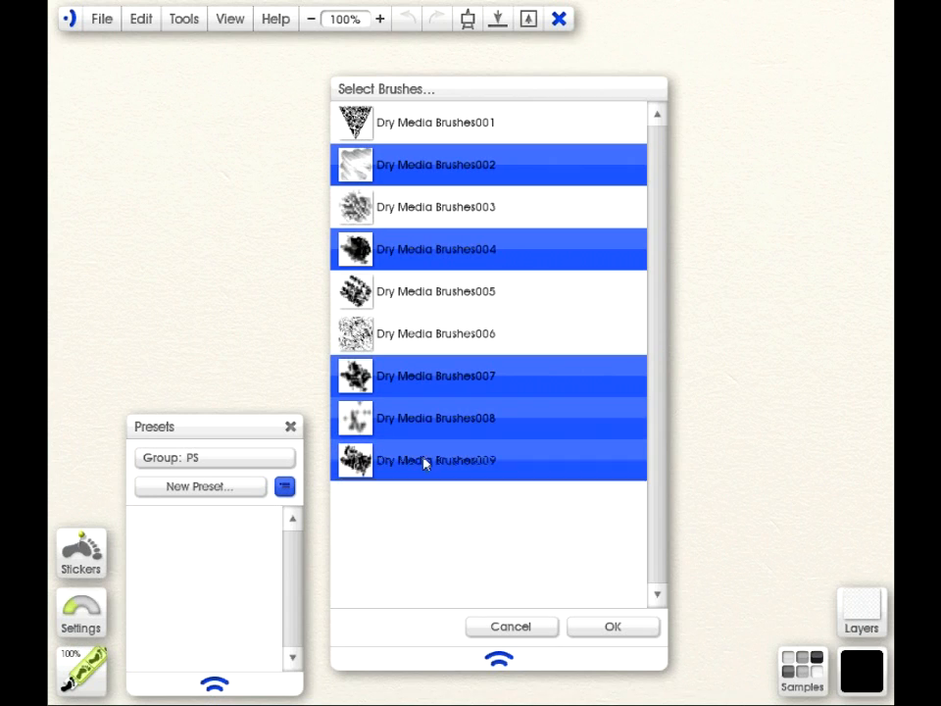
{"action": "left_click", "coordinate": [451, 208]}
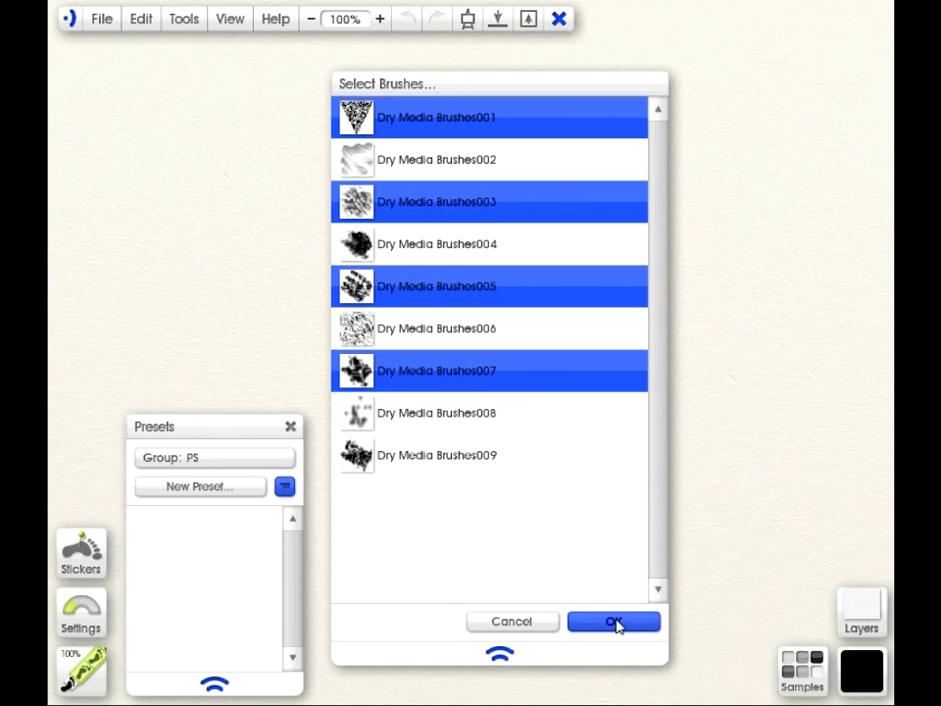
{"action": "left_click", "coordinate": [615, 622]}
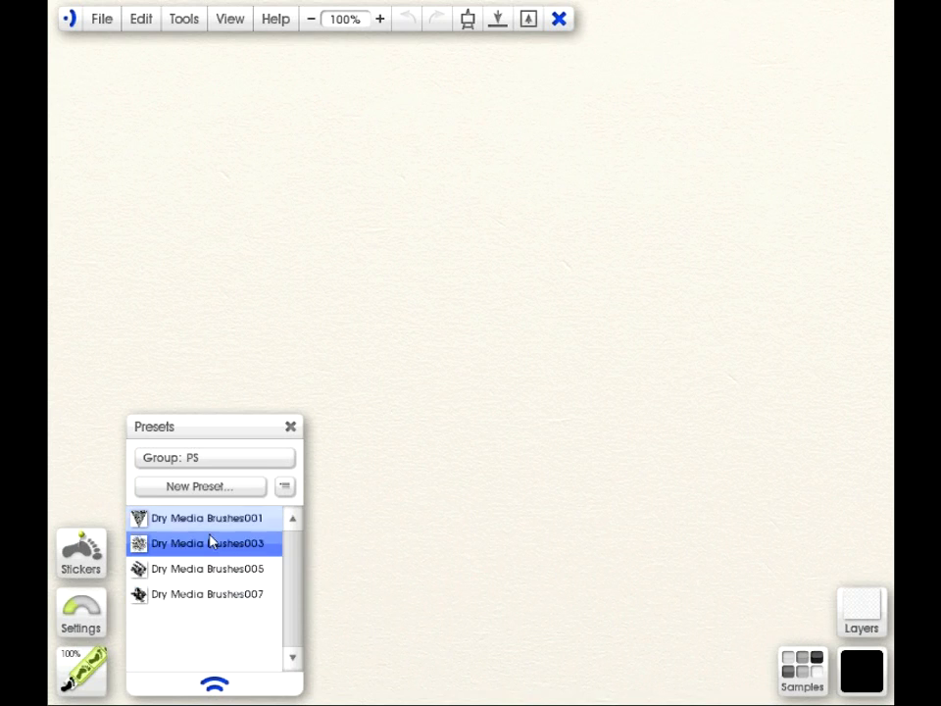
Spray dark grass-like strokes with the Dry Media Brushes003 and then 007 presets
{"action": "left_click", "coordinate": [208, 568]}
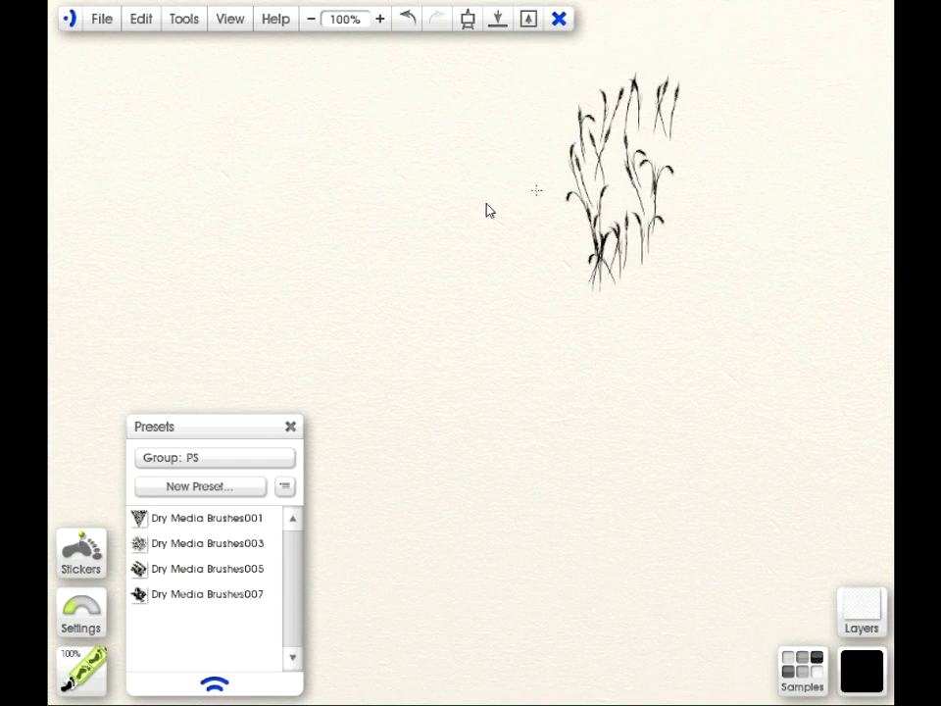
{"action": "left_click", "coordinate": [206, 594]}
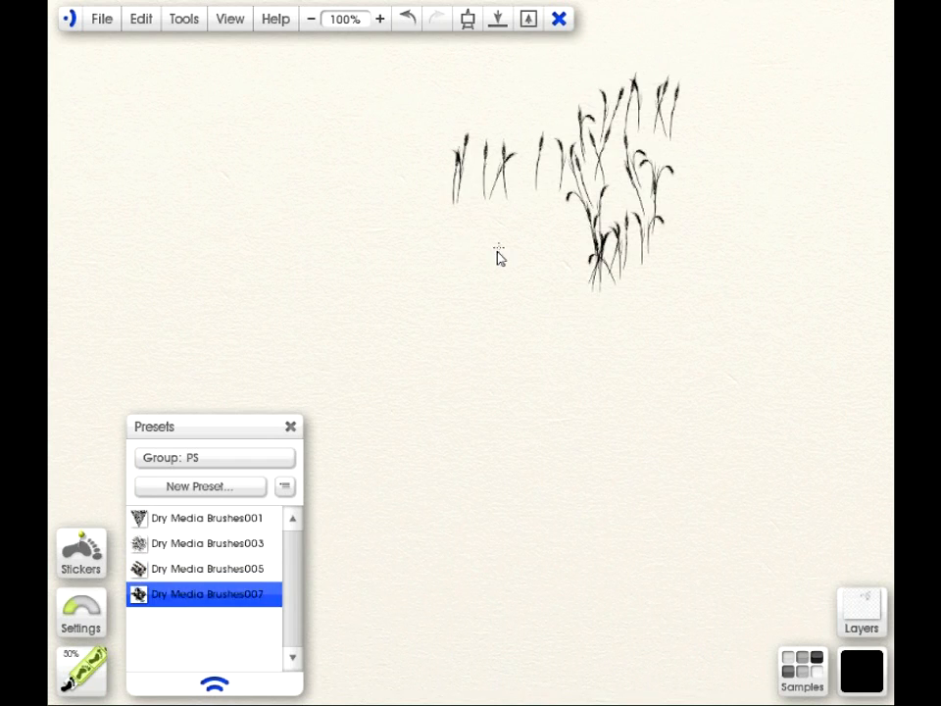
{"action": "mouse_move", "coordinate": [467, 363]}
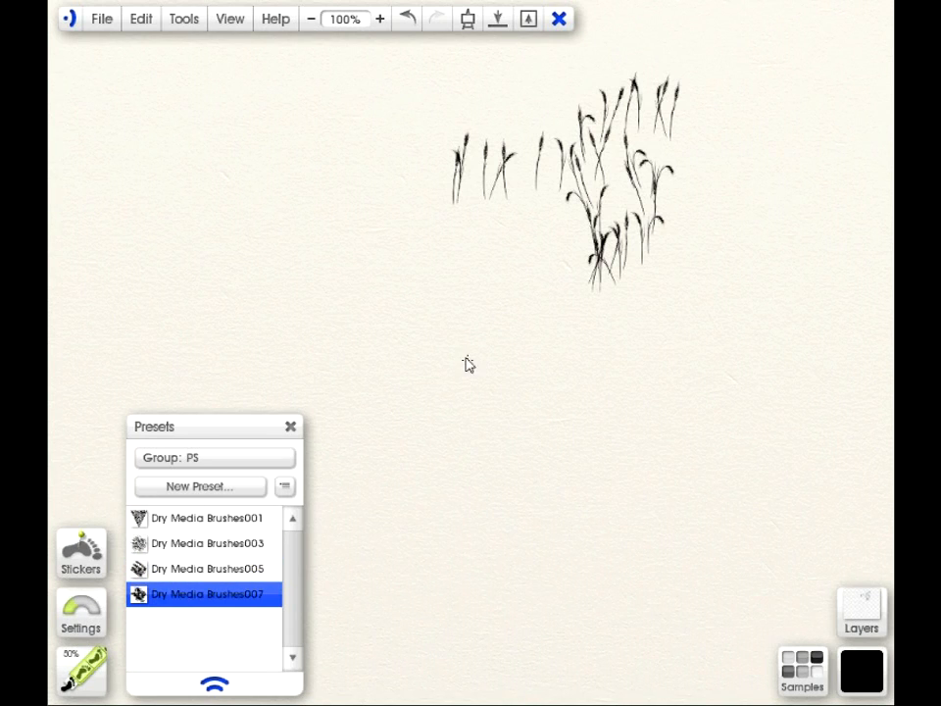